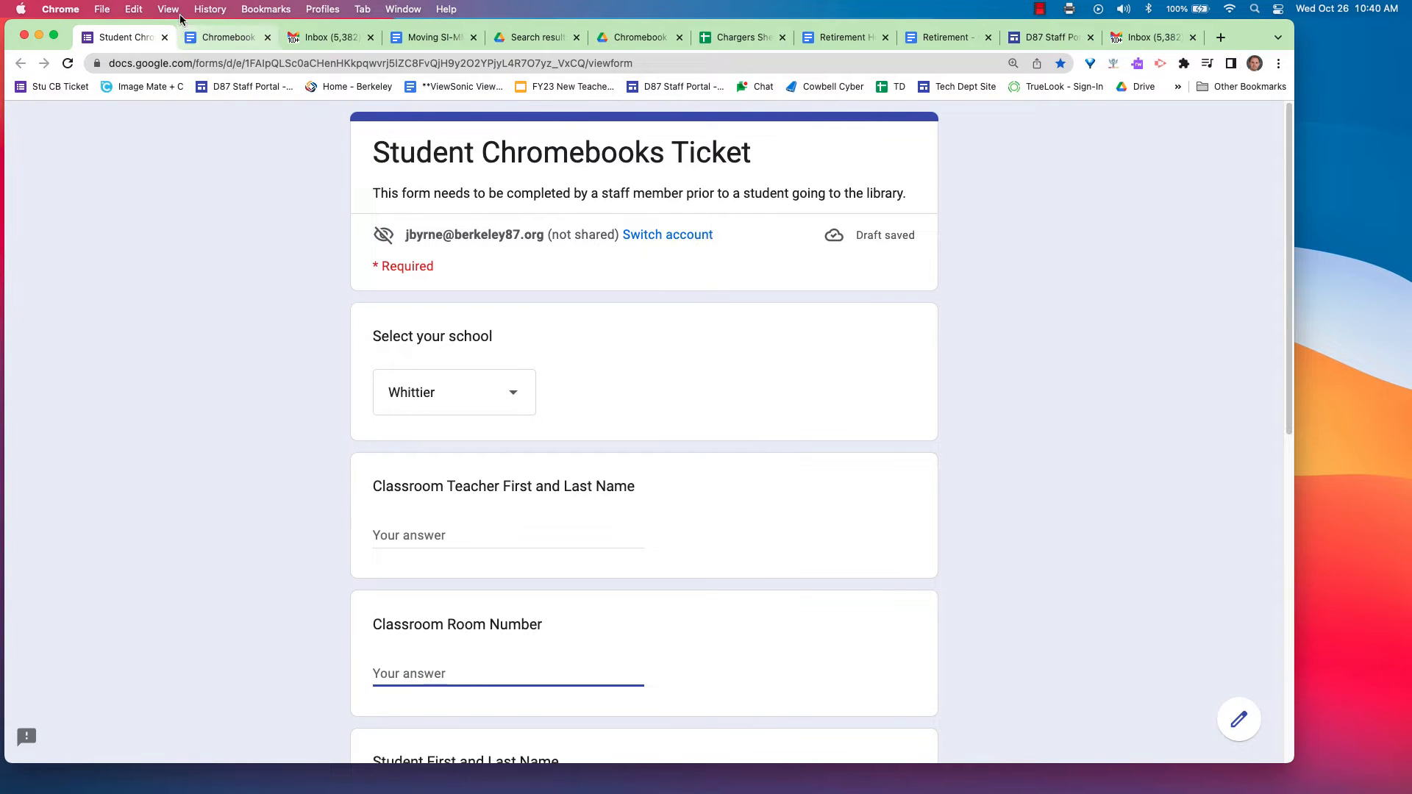
Bookmark the Student Chromebooks Ticket form page onto the bookmarks bar
click(168, 9)
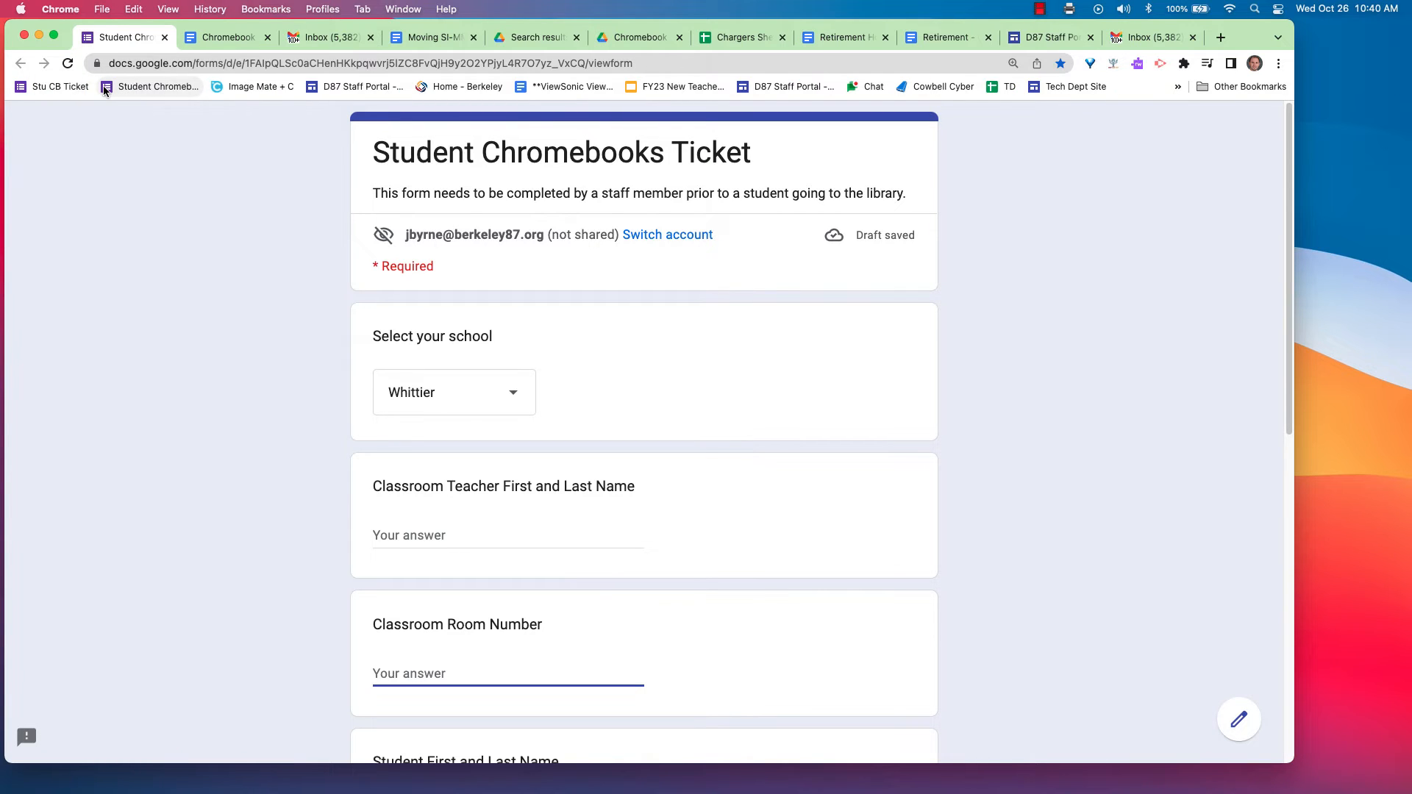
mouse_move(148, 87)
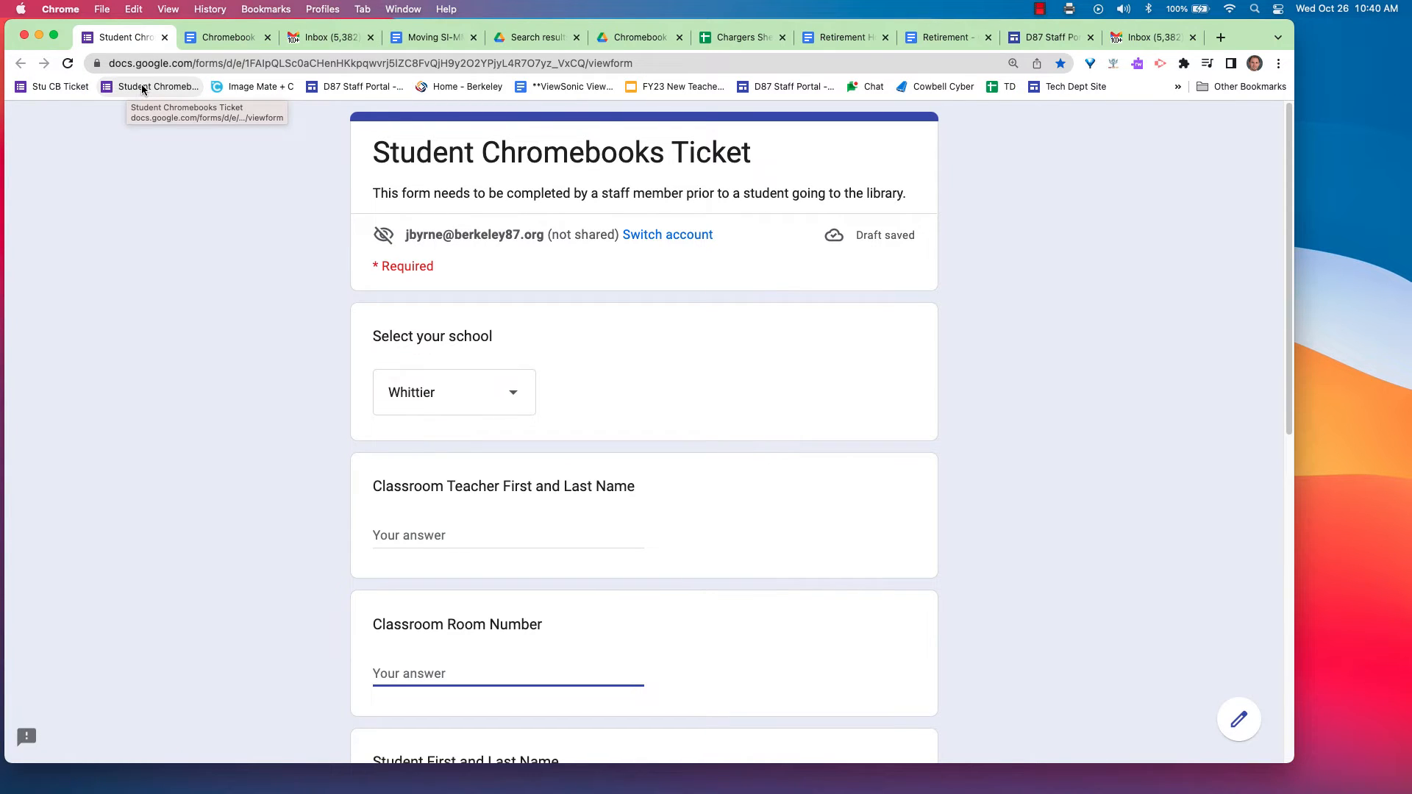
mouse_move(266, 9)
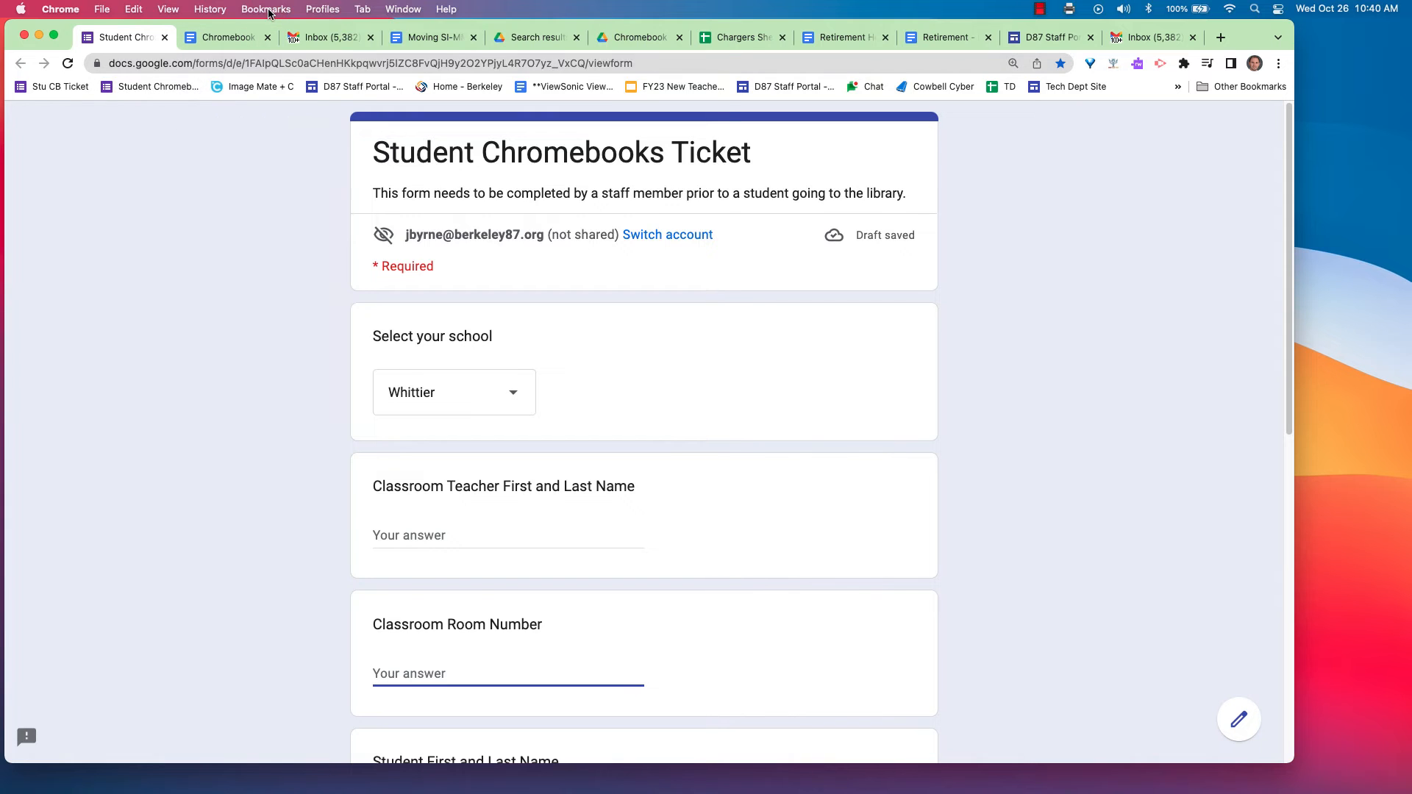
Rename the form's bookmark to 'Stu CB Ticket' and confirm it
click(265, 8)
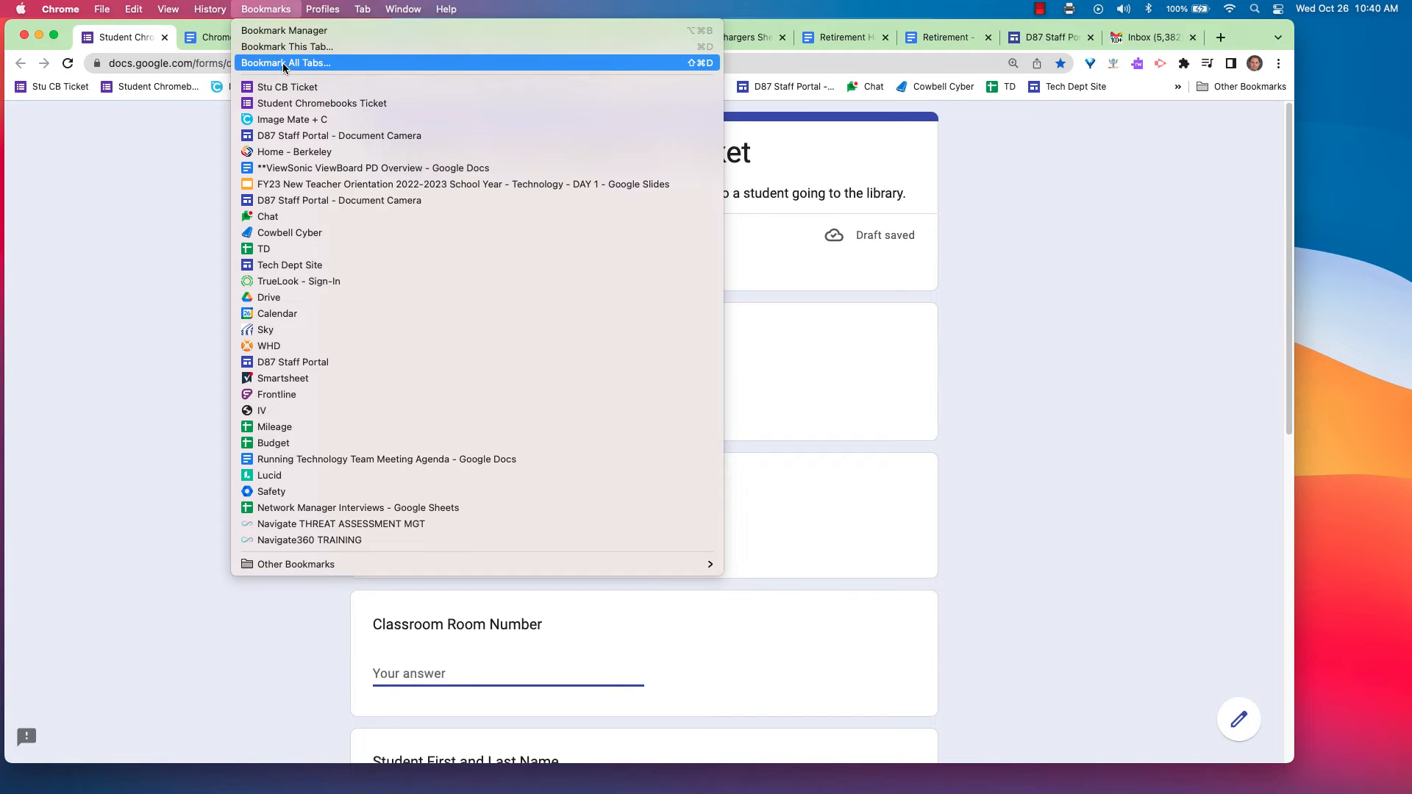
click(285, 46)
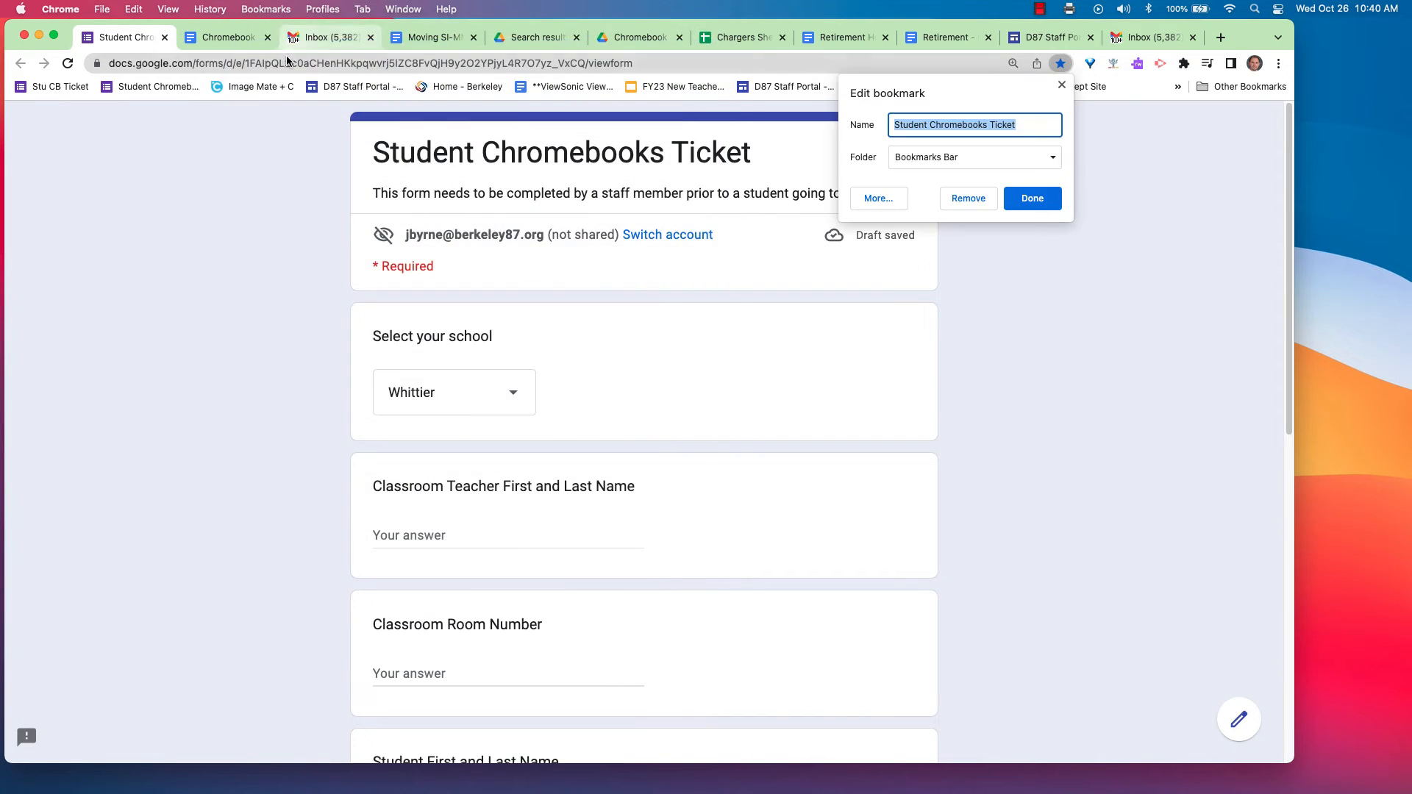
click(988, 123)
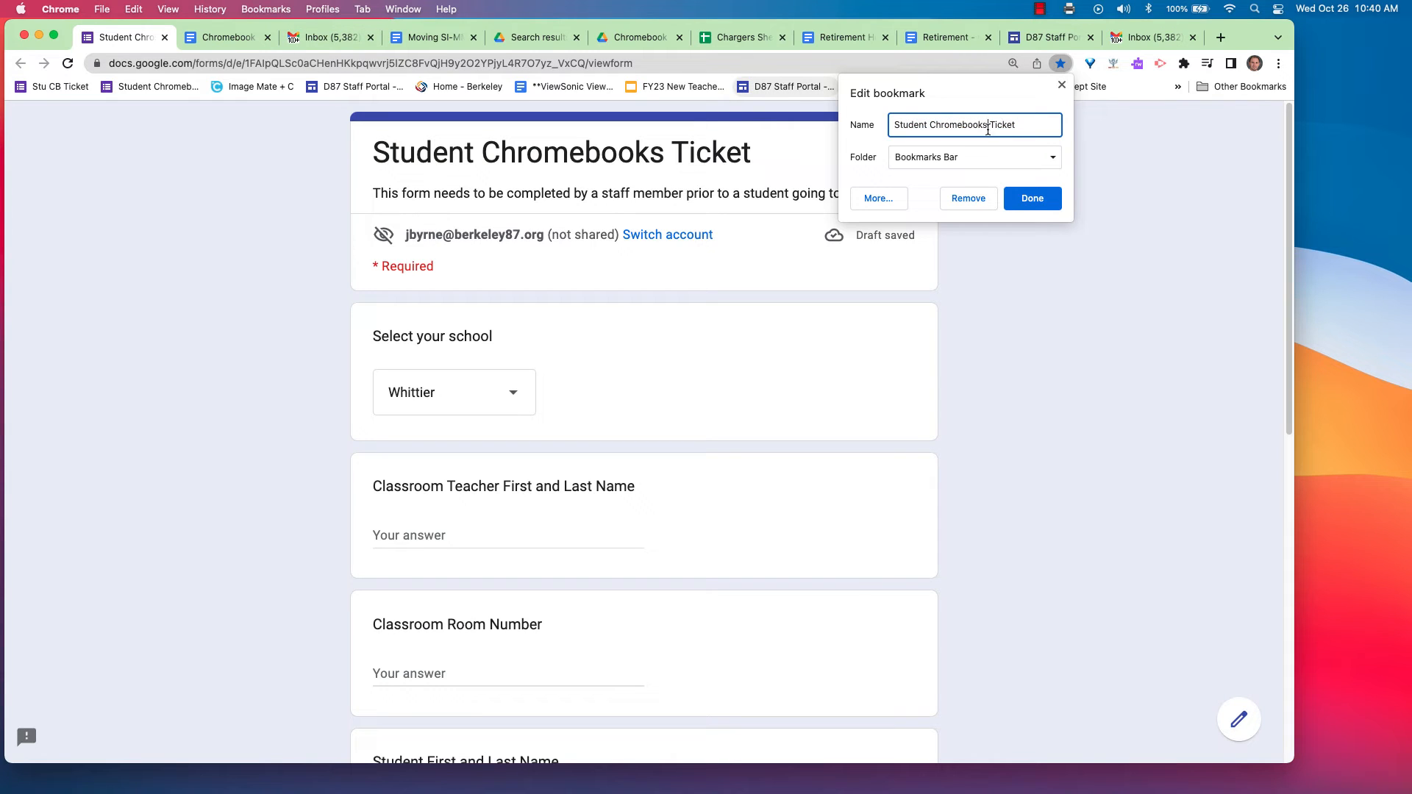
text(Stu CB Ticket)
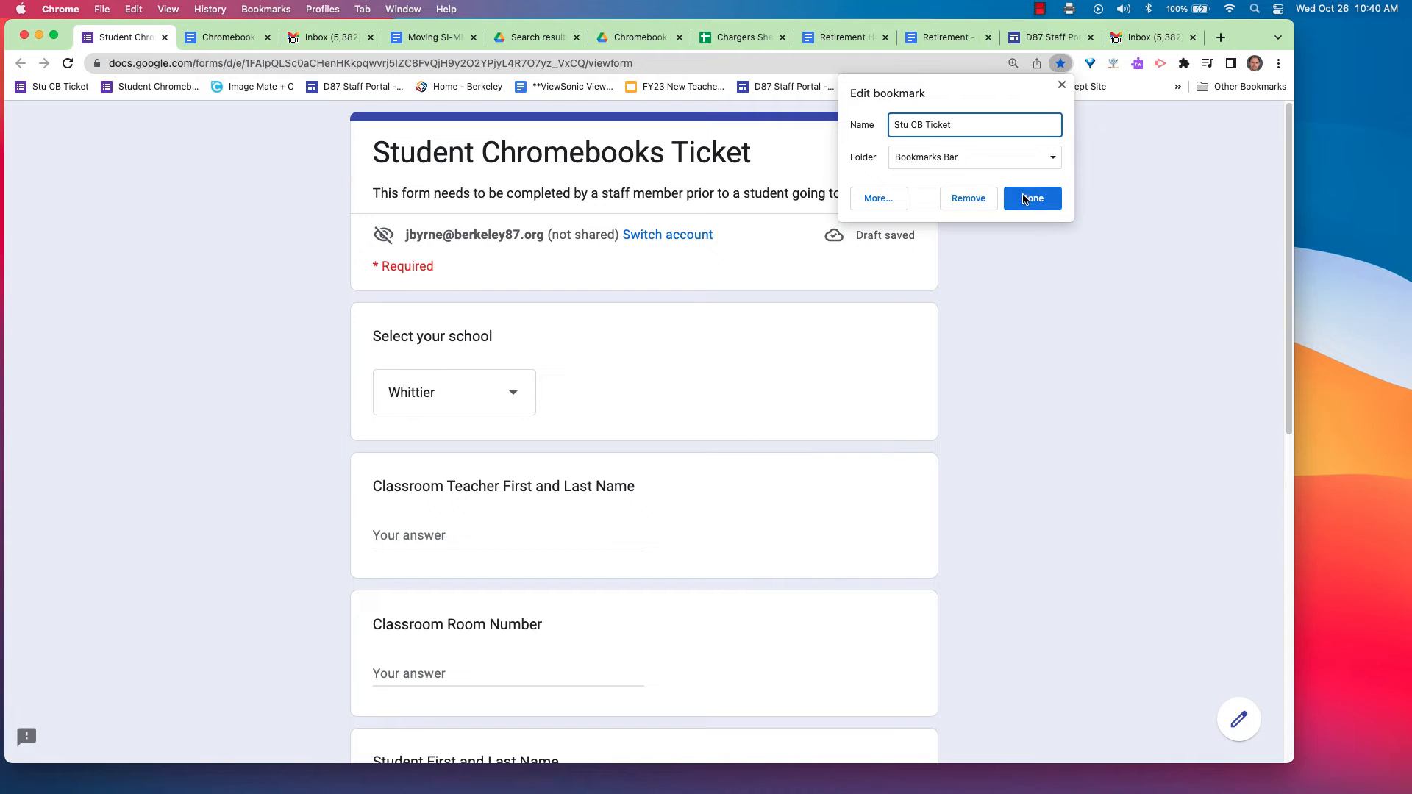
click(266, 9)
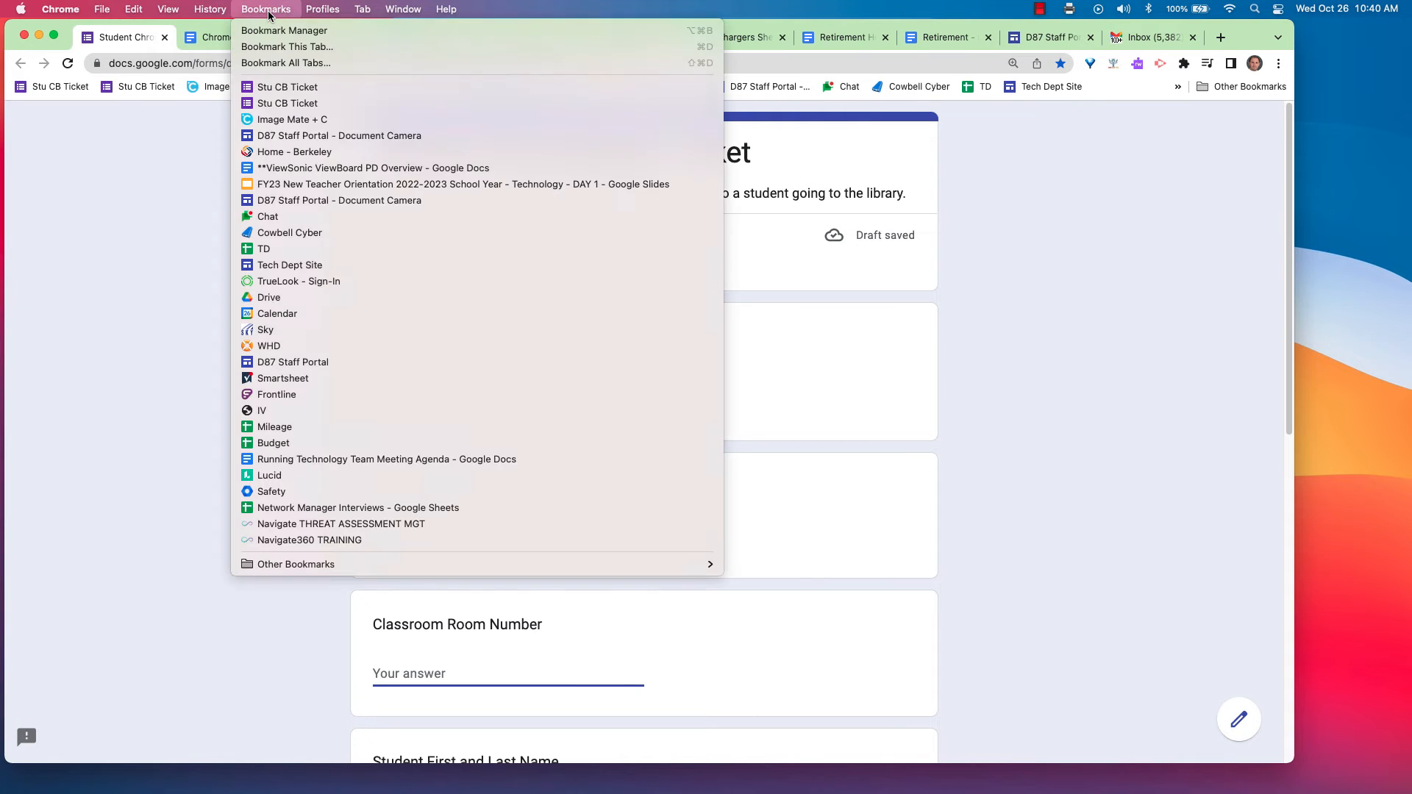
View the bookmarks-bar entries in the Bookmark Manager
click(284, 29)
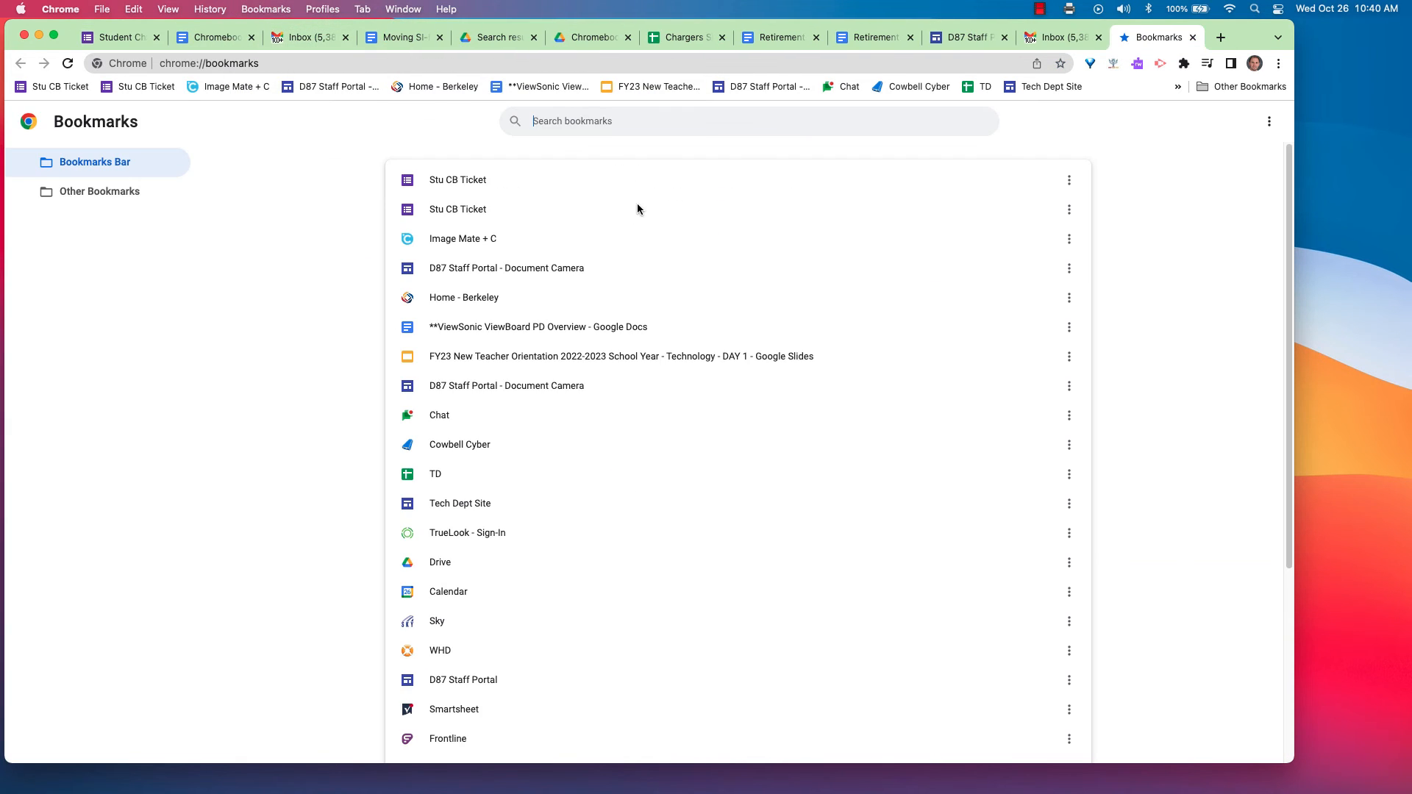
scroll(down, 3)
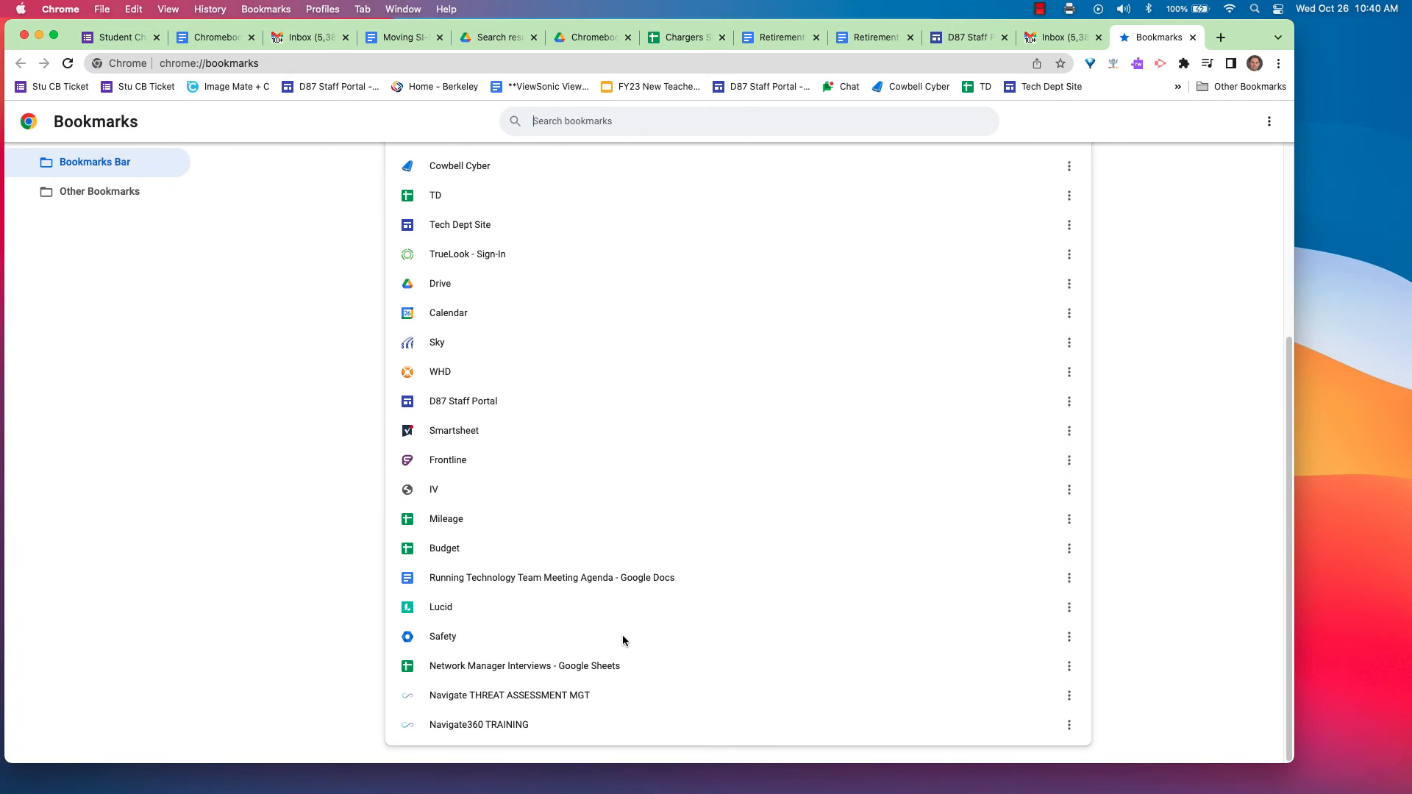